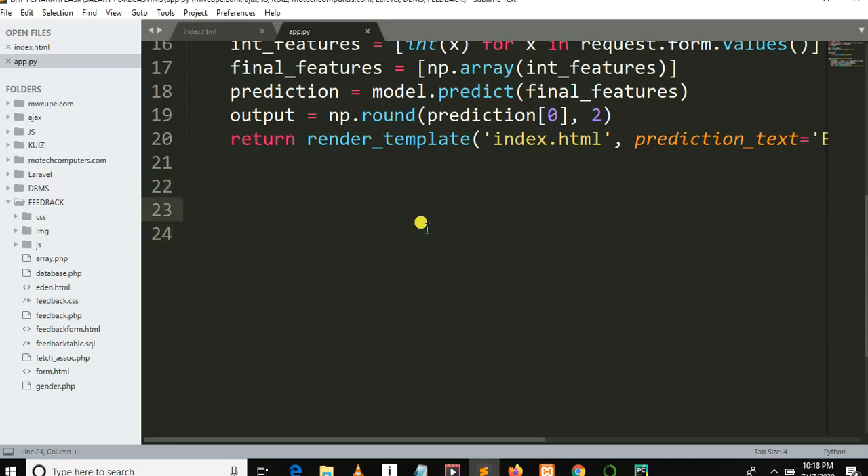
pyautogui.write('@app')
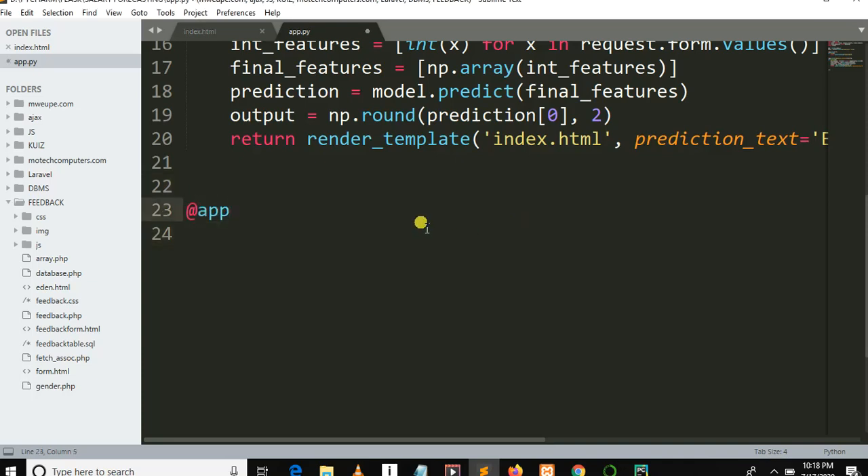
pyautogui.write('.route')
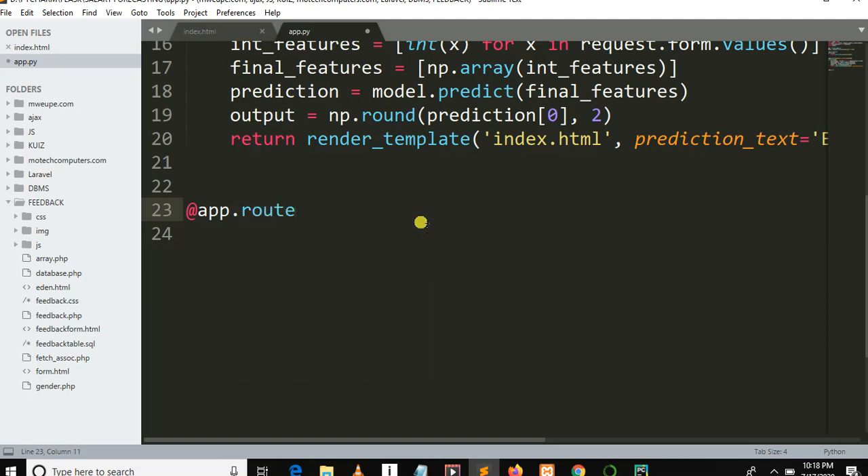
pyautogui.write('()')
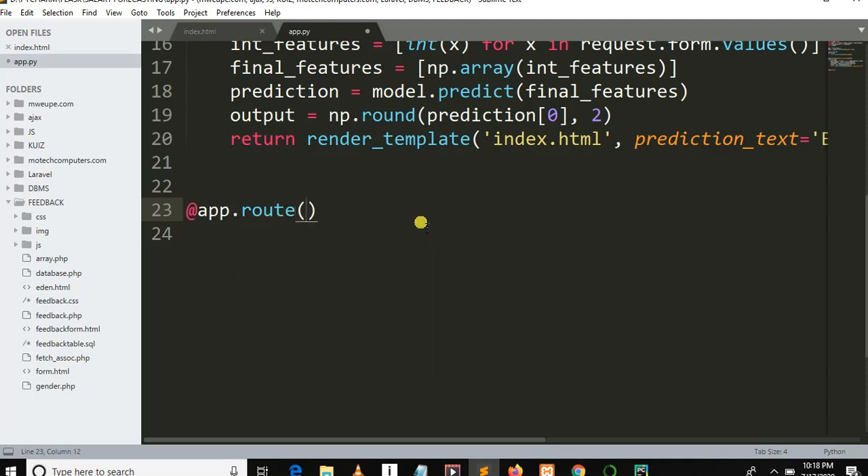
pyautogui.write("/pr'")
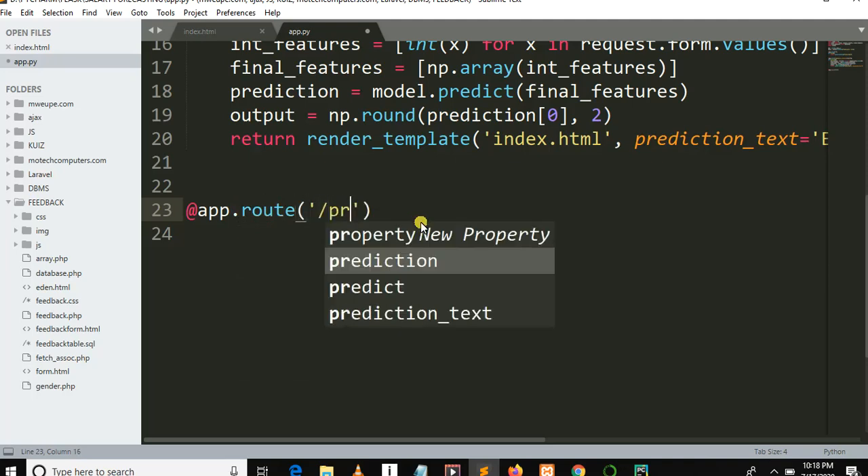
pyautogui.write('edict_a')
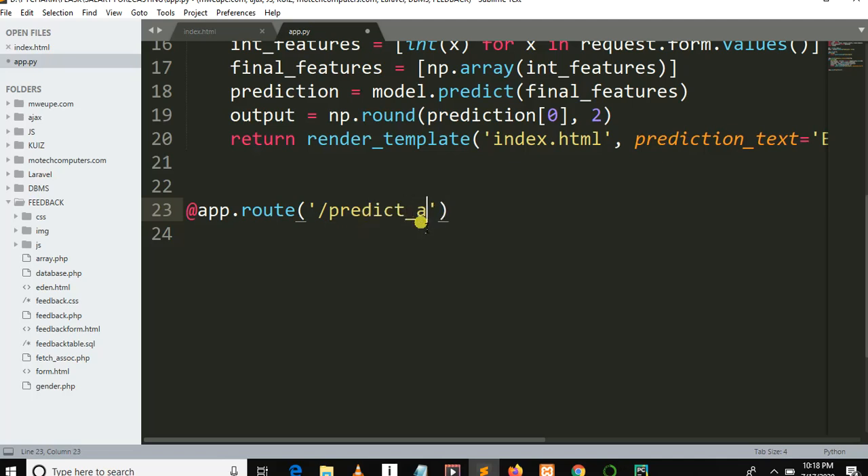
pyautogui.write('pi')
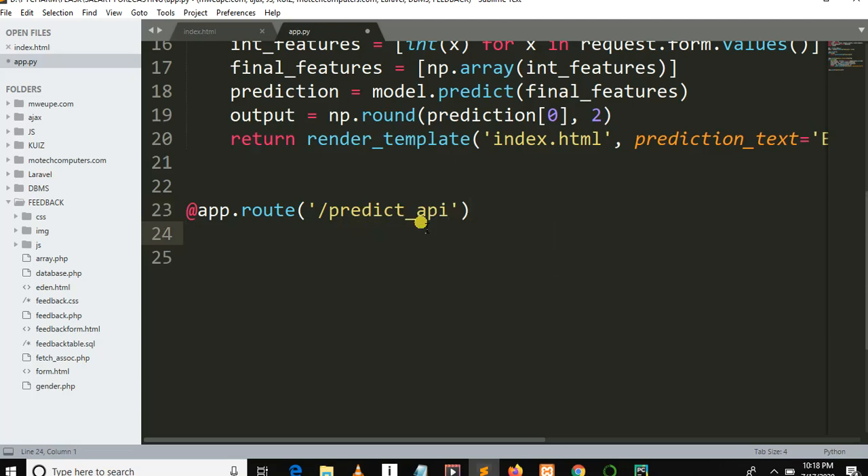
# Step: Define def predict_api(): and start its indented body
pyautogui.write('def')
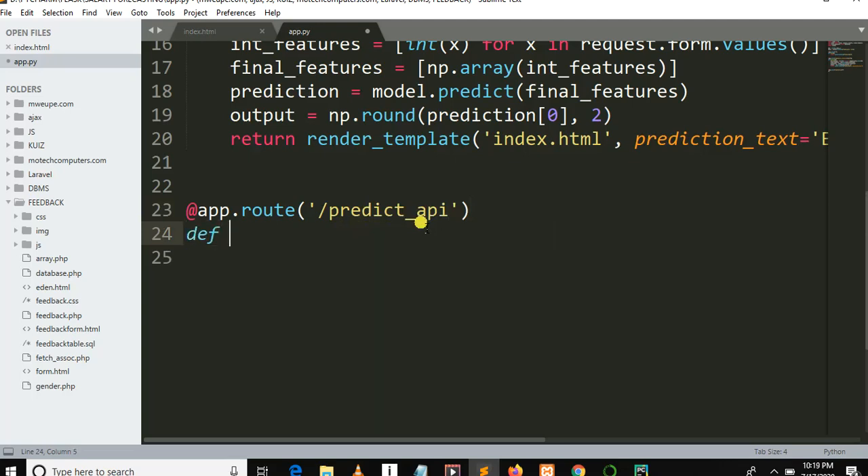
pyautogui.write('predic')
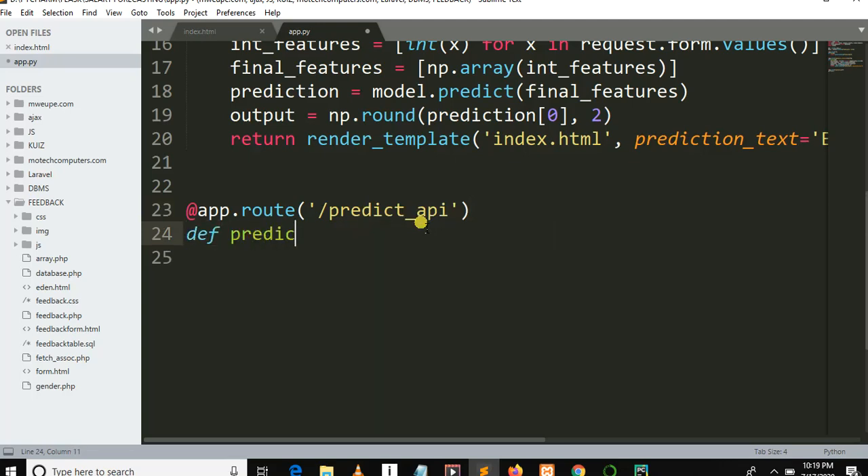
pyautogui.write('_')
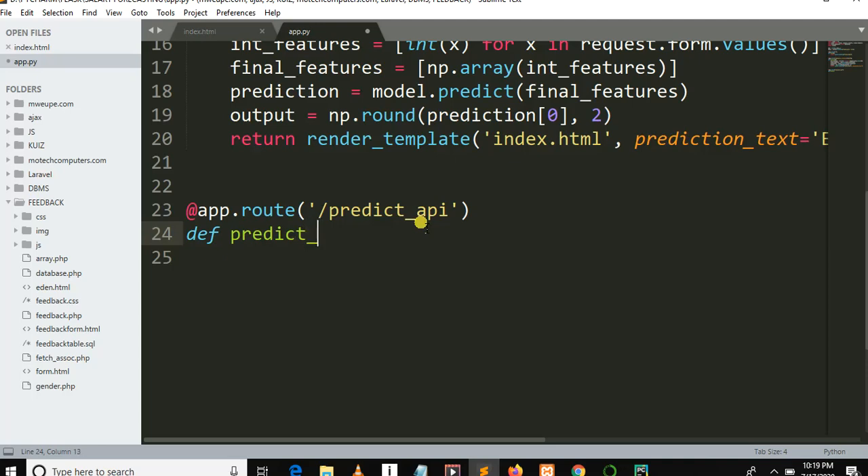
pyautogui.write('api')
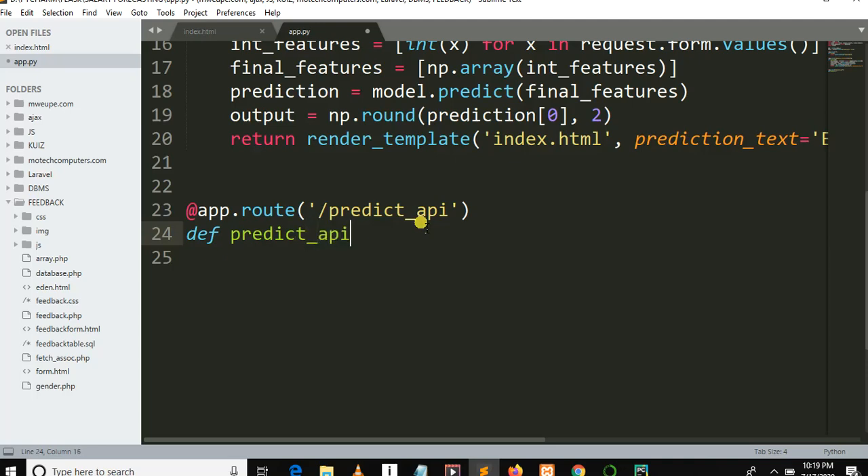
pyautogui.write('()')
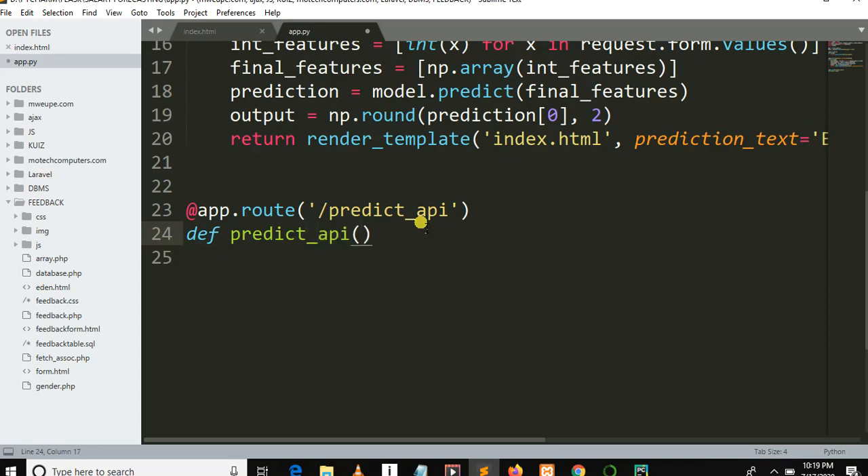
pyautogui.write(':')
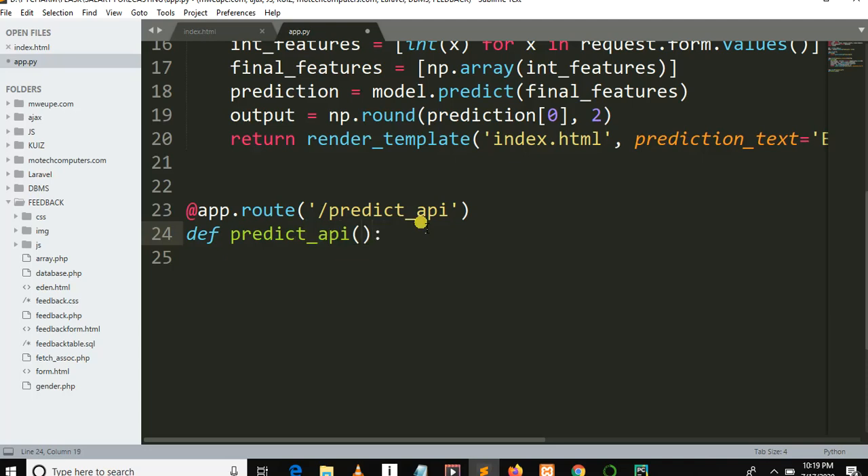
pyautogui.press('enter')
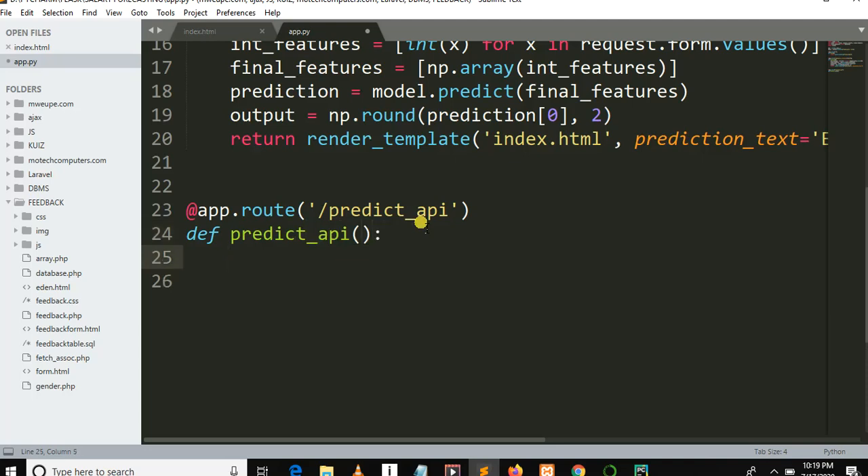
# Step: Write data = request.get_json(force=True) as the first line of predict_api
pyautogui.write('data =')
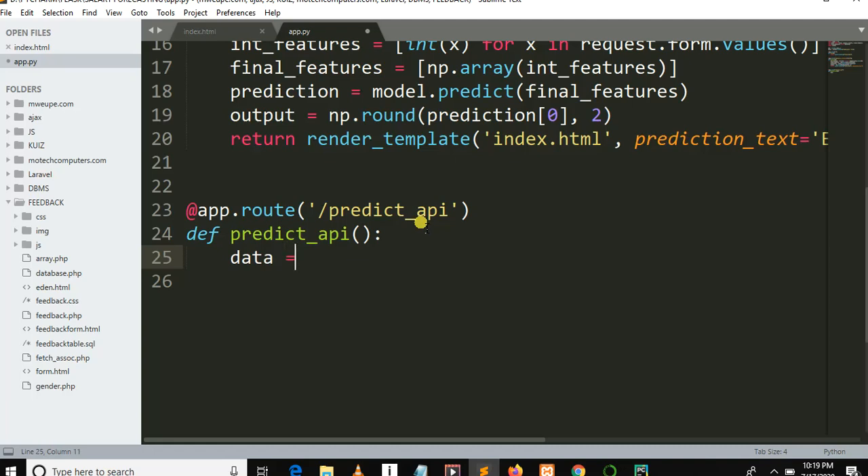
pyautogui.write('request')
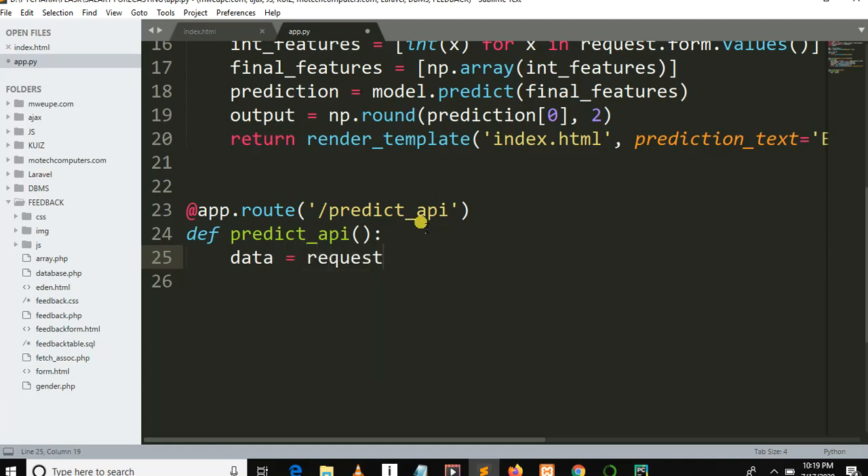
pyautogui.write('.get')
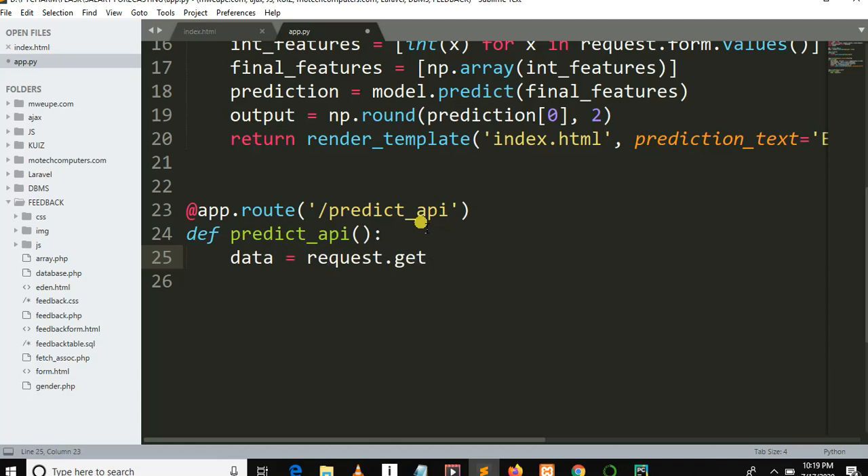
pyautogui.write('_json')
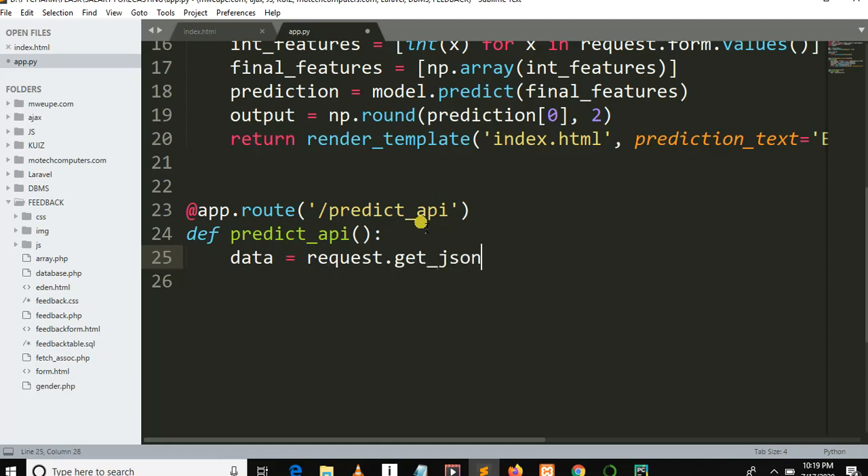
pyautogui.write('()')
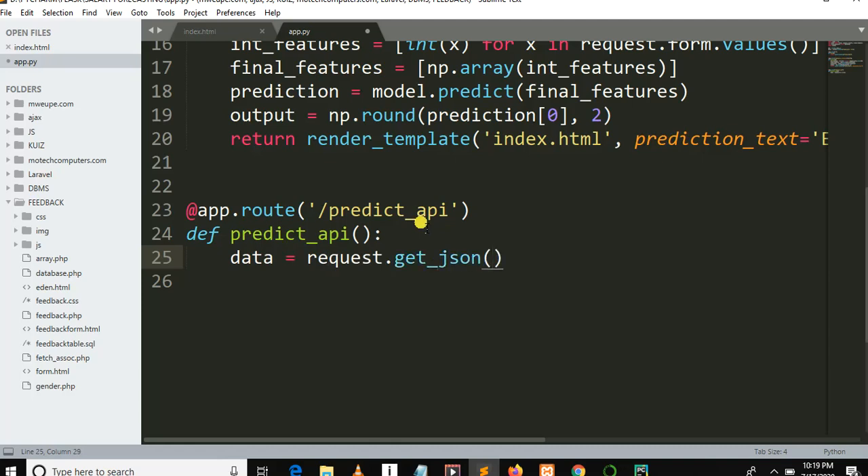
pyautogui.write('force=T')
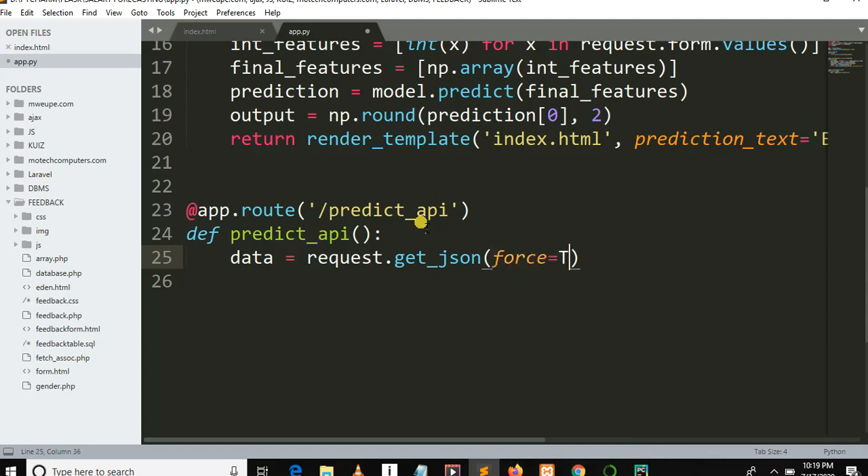
pyautogui.write('rue')
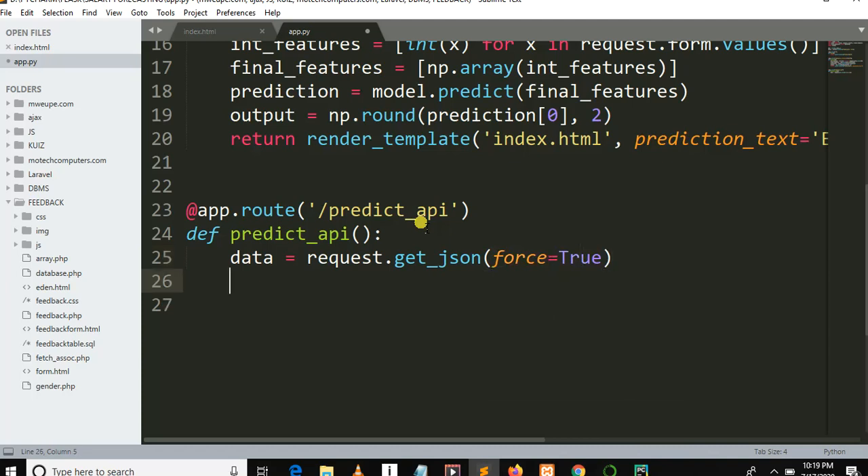
# Step: Start prediction = model.predict([...]) with the list brackets in place
pyautogui.write('prediction')
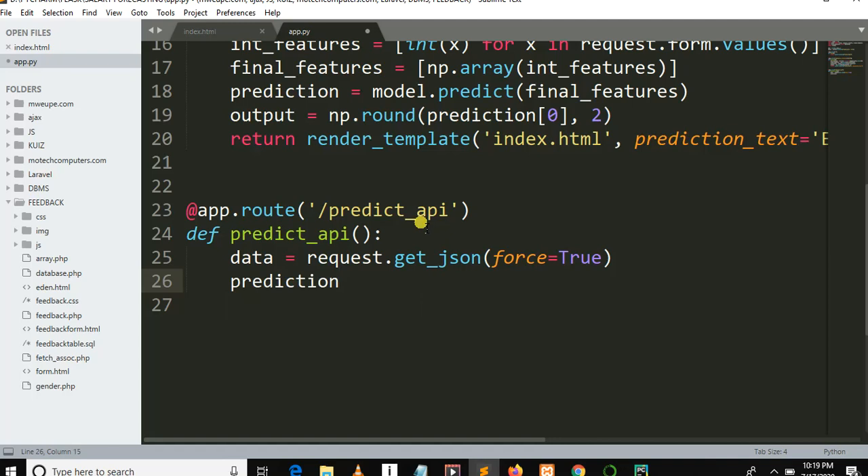
pyautogui.write('= model.p')
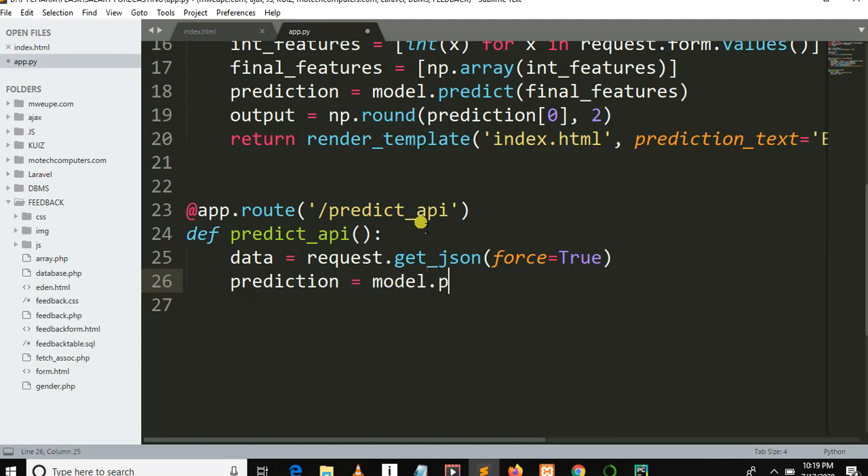
pyautogui.write('redict')
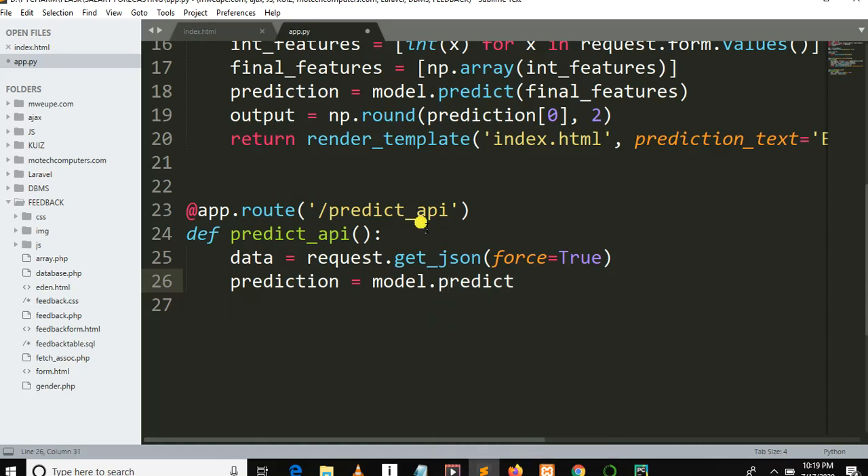
pyautogui.write('[])')
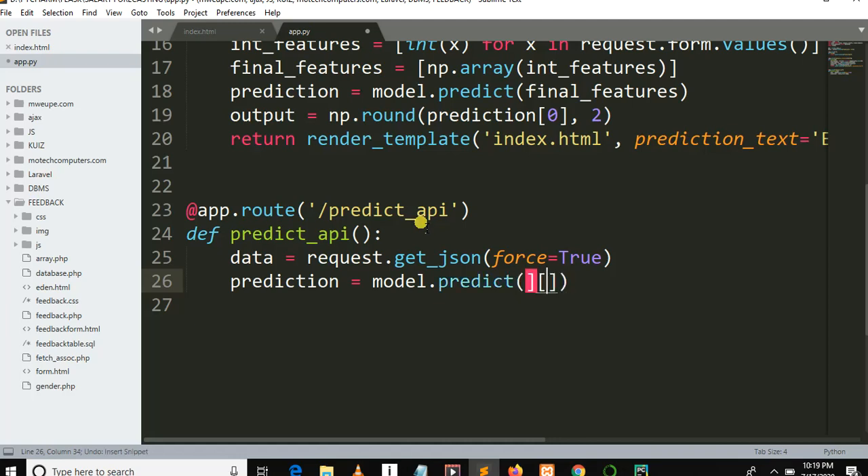
pyautogui.press('backspace')
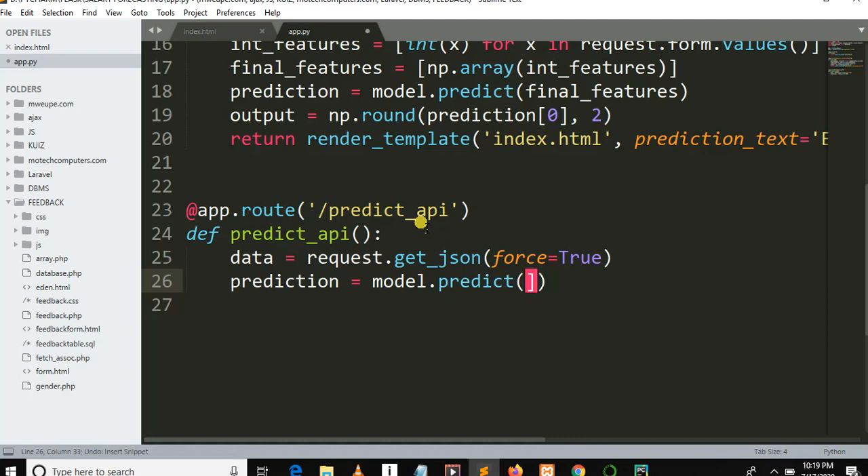
pyautogui.write('[]')
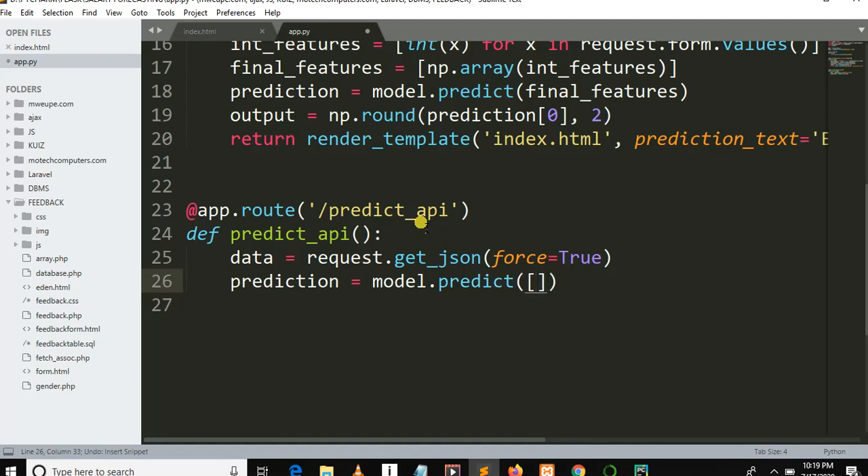
# Step: Fill the predict argument with np.array(list(data.values))
pyautogui.write('np.')
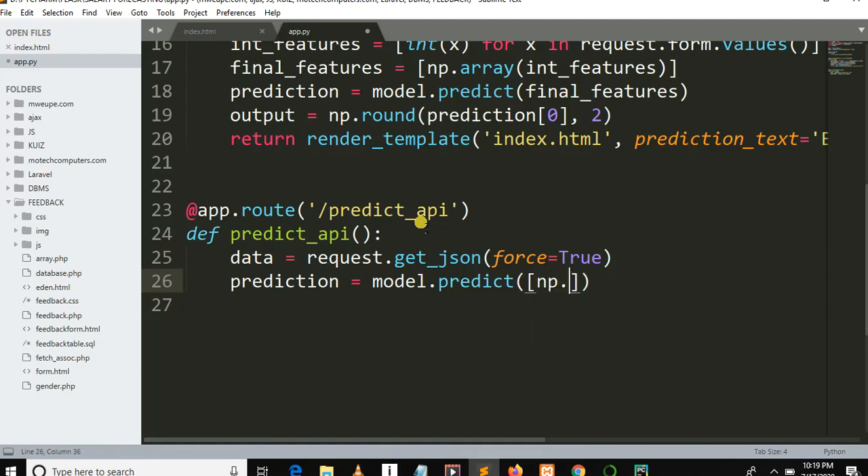
pyautogui.write('array')
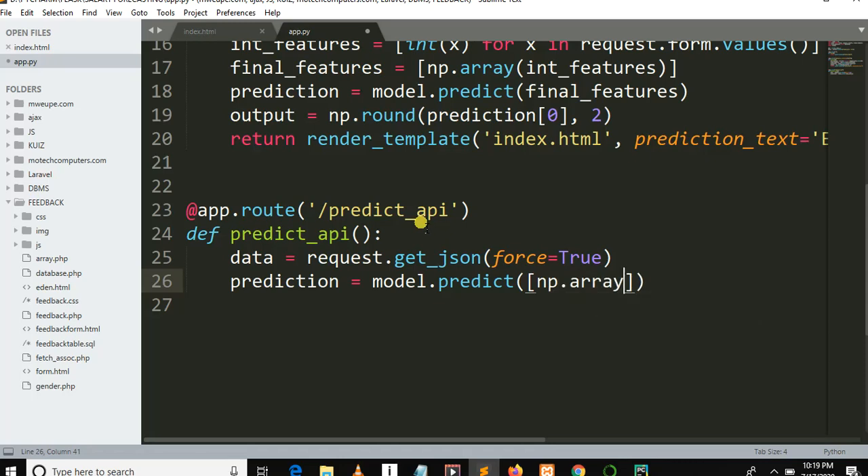
pyautogui.write('(')
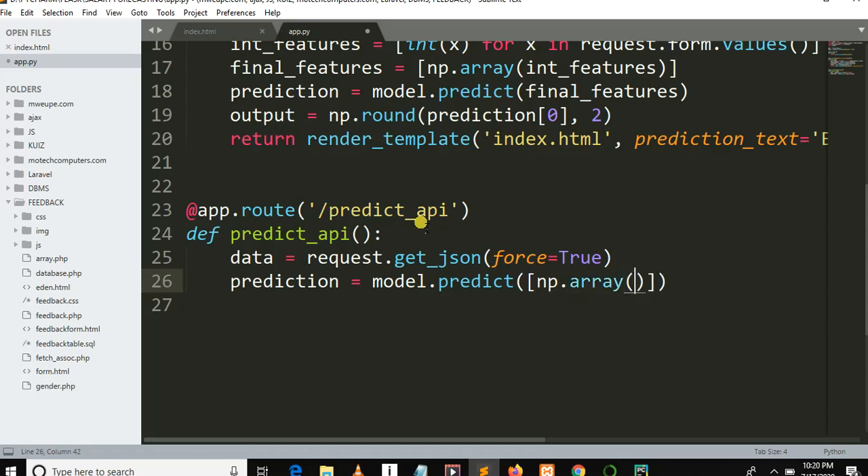
pyautogui.write('list')
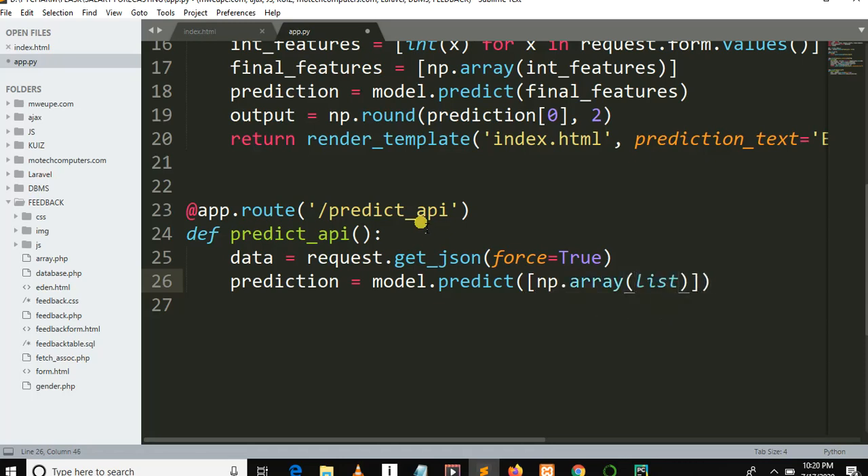
pyautogui.write('(')
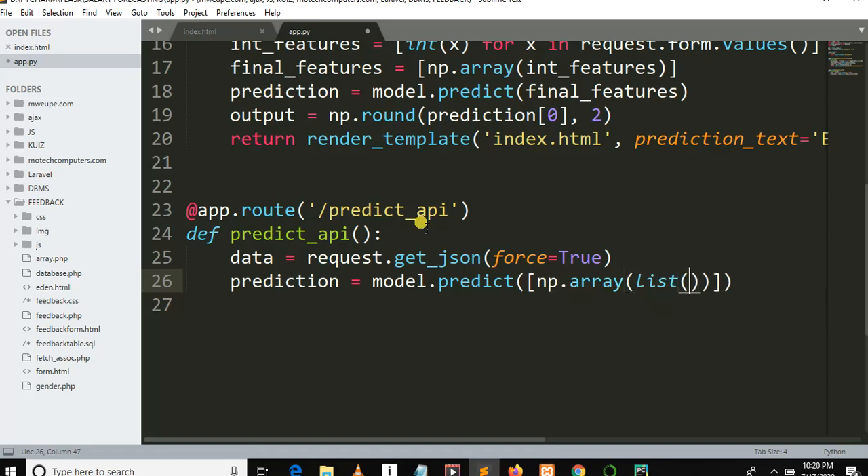
pyautogui.write('data')
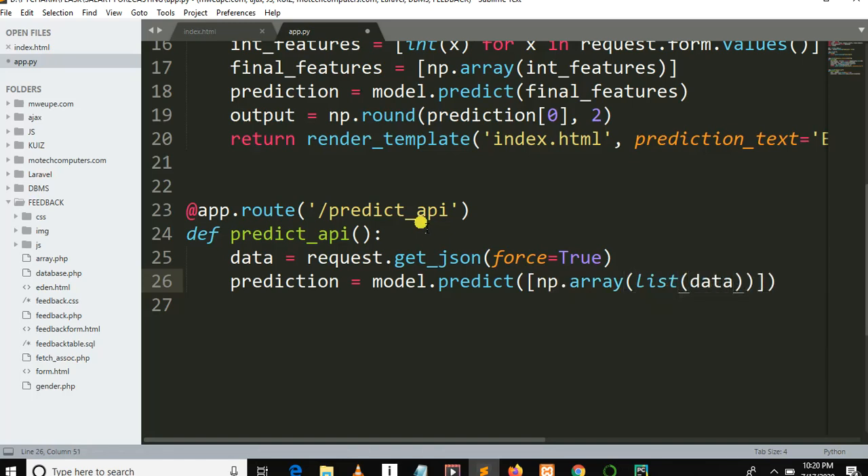
pyautogui.write('.')
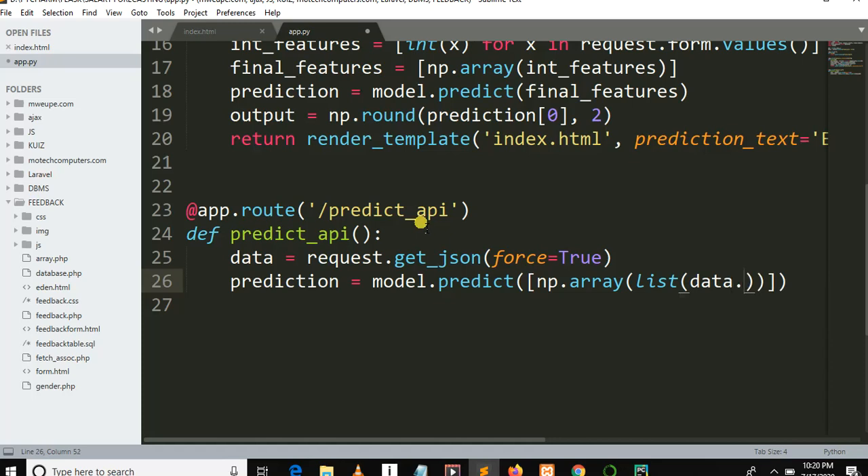
pyautogui.write('values')
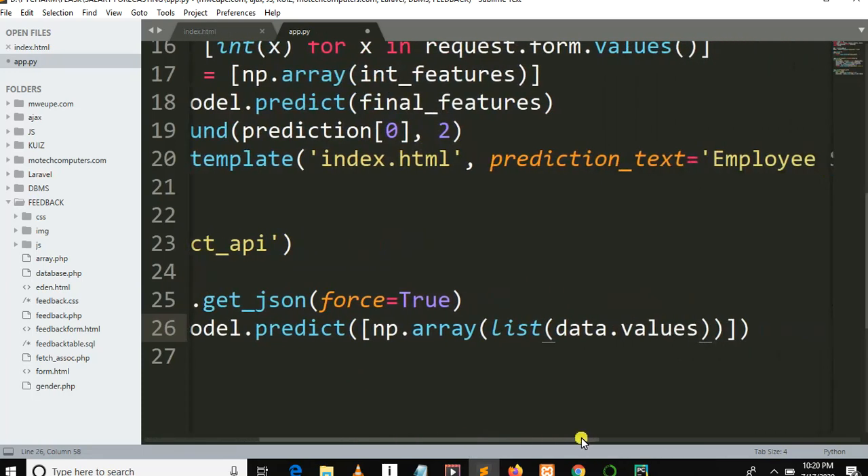
# Step: Close data.values() and add output = prediction[0]
pyautogui.write('()')
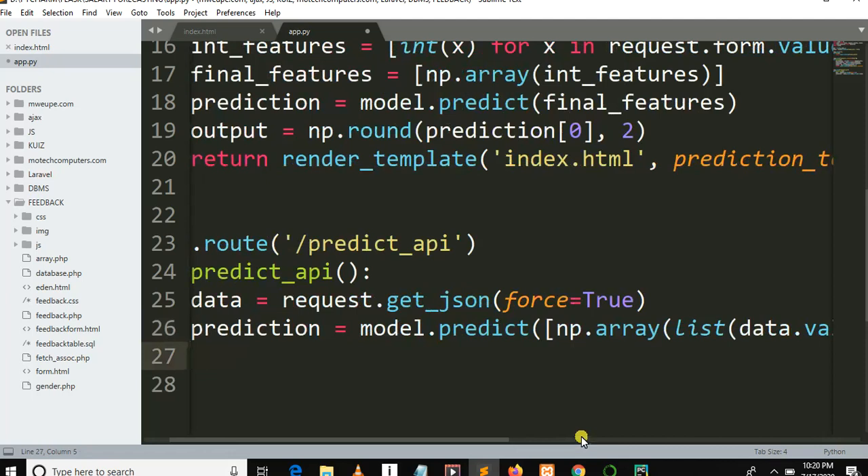
pyautogui.write('output')
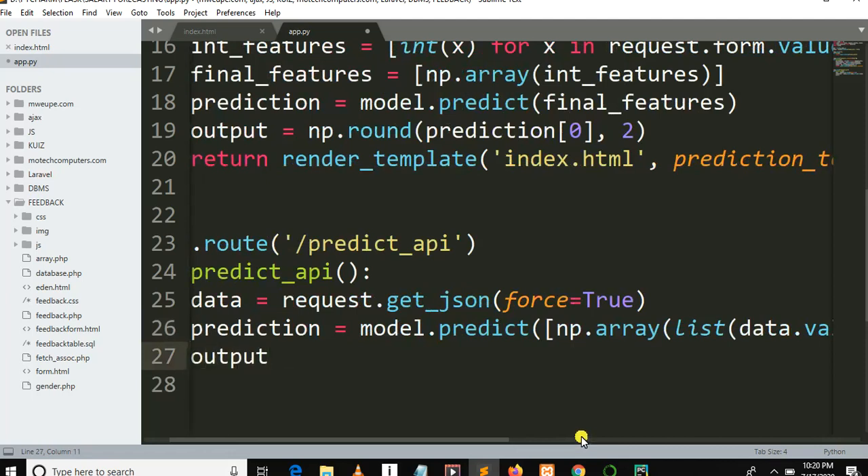
pyautogui.write('=')
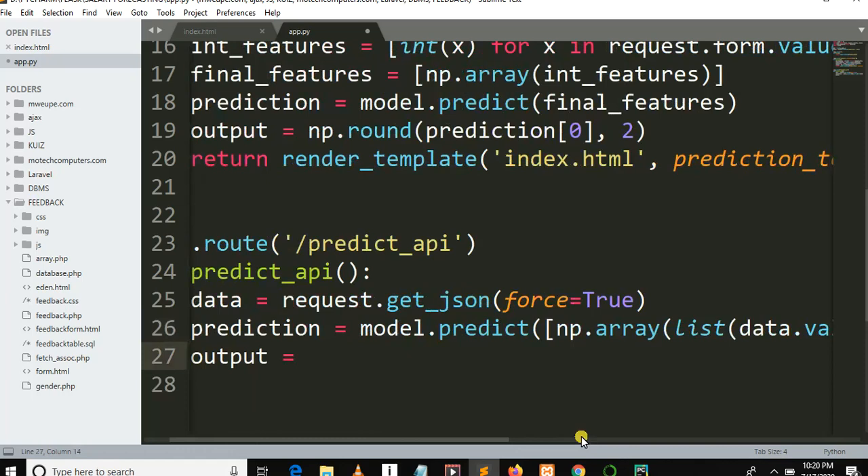
pyautogui.write('prediction')
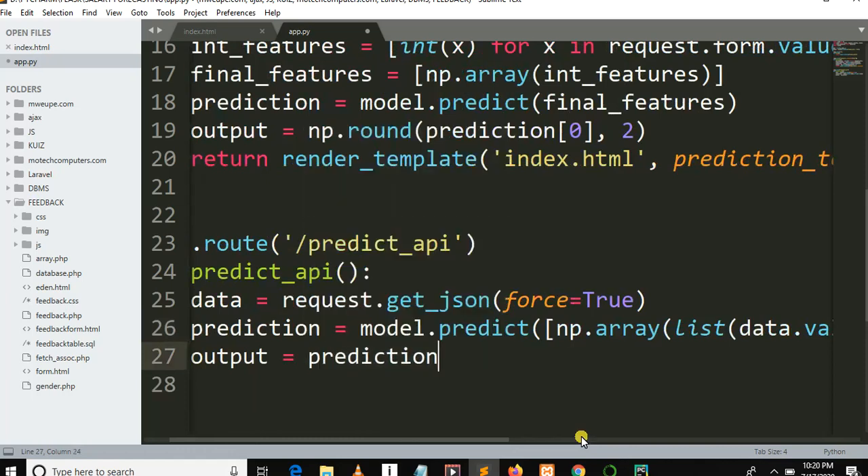
pyautogui.write('[]')
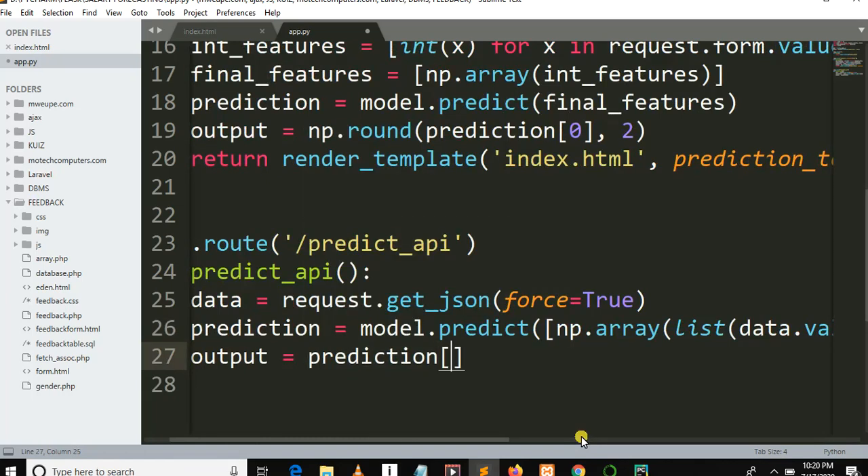
pyautogui.write('0')
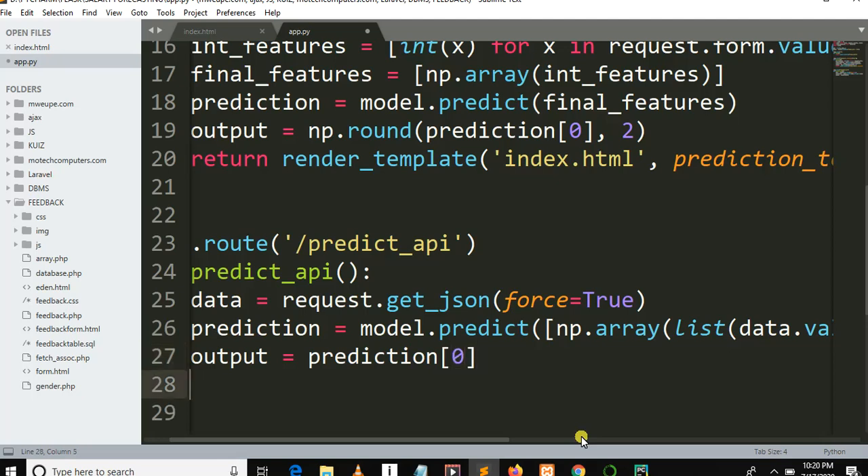
# Step: End predict_api with return jsonify(output)
pyautogui.write('return')
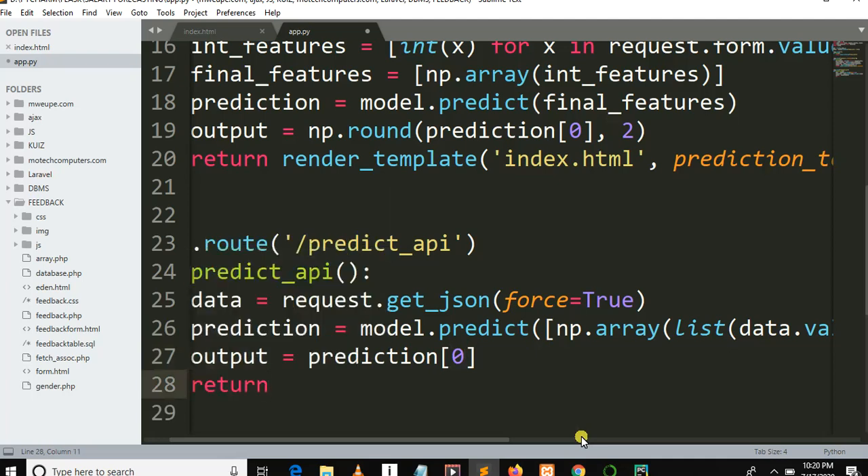
pyautogui.write('jsonify')
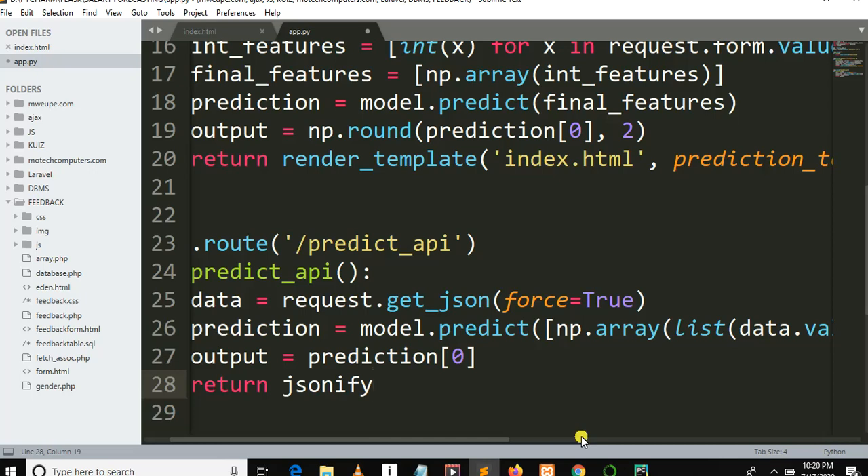
pyautogui.write('(output')
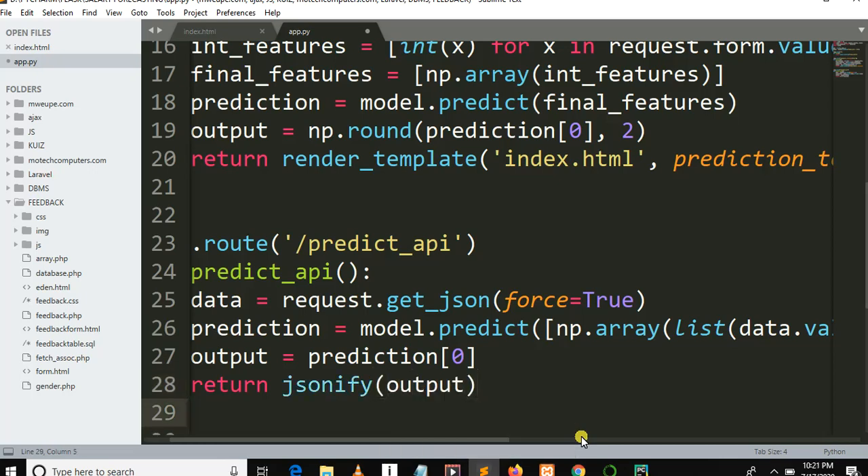
pyautogui.moveTo(477, 432)
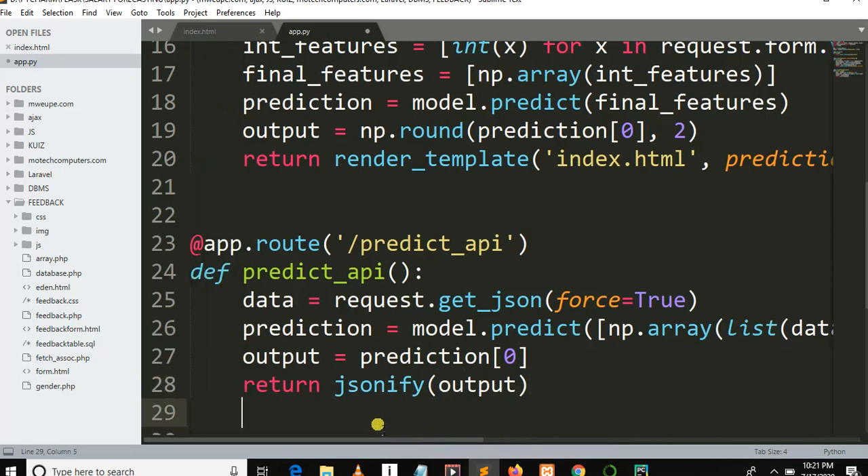
# Step: Add the if __name__ == "__main__": guard at the end of app.py
pyautogui.press('enter')
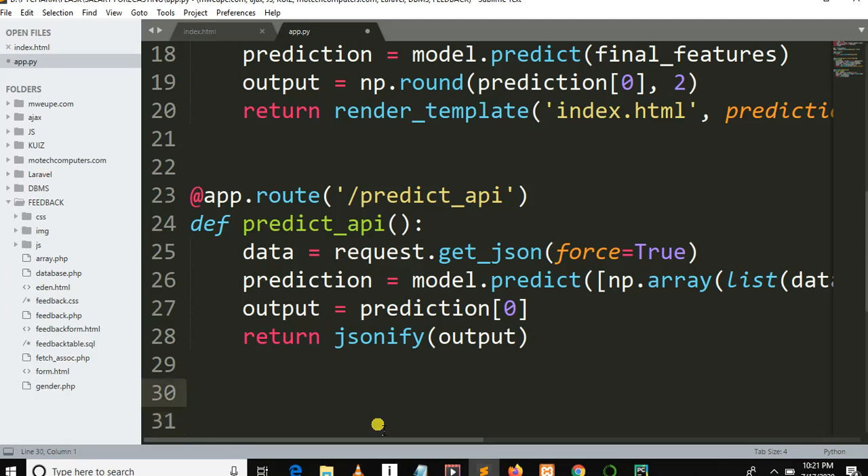
pyautogui.write('if')
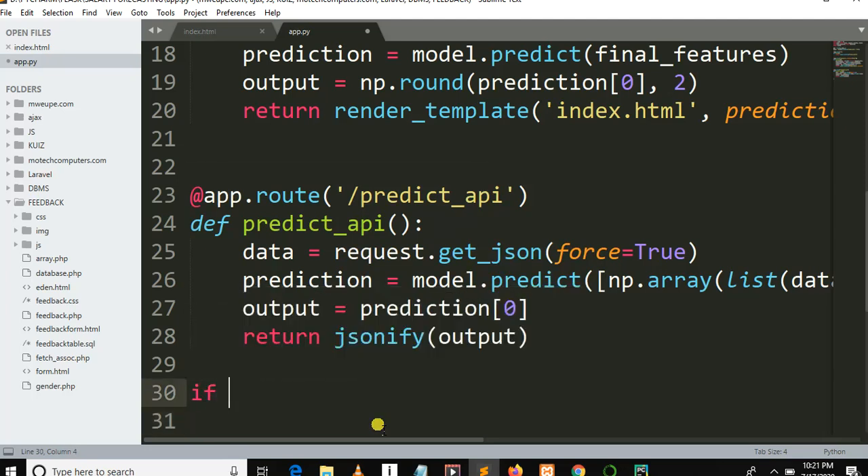
pyautogui.write('__name__')
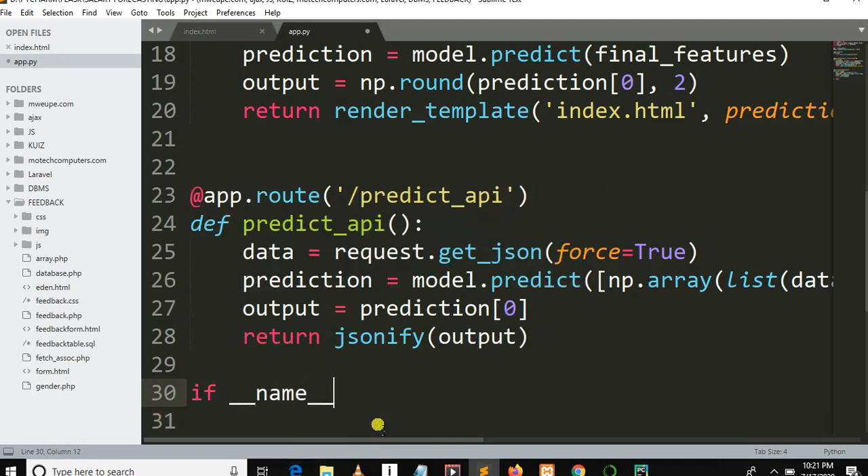
pyautogui.write('== "_')
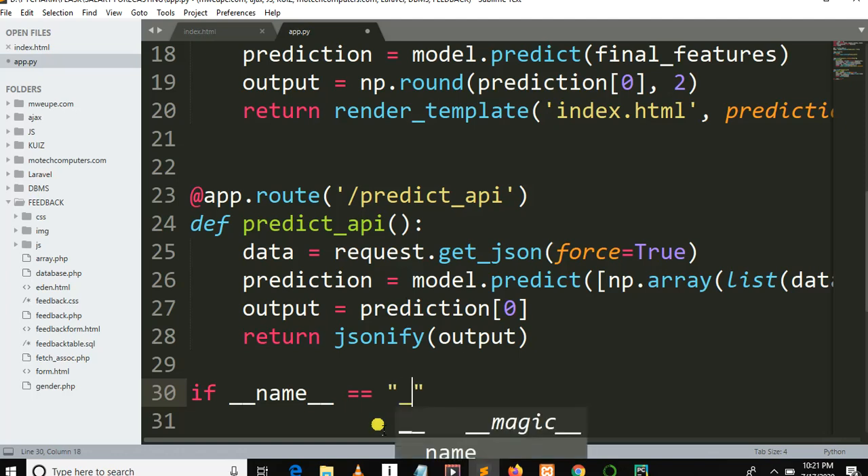
pyautogui.write('_main__')
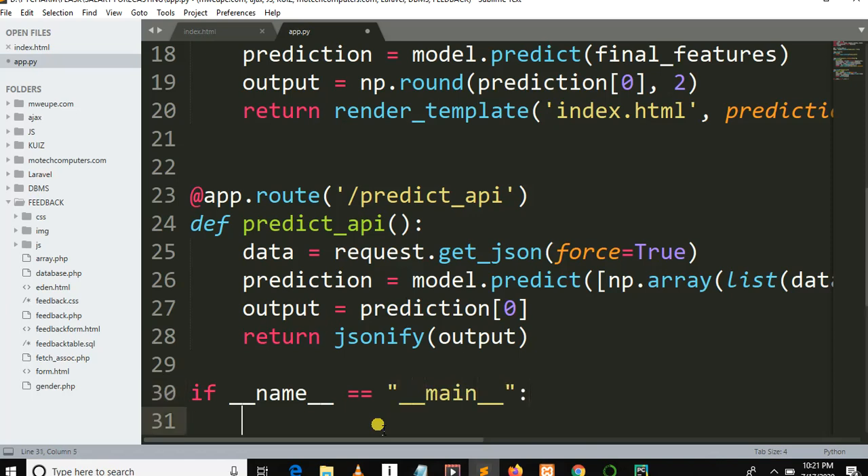
# Step: Call app.run(debug=True) inside the main block and save app.py
pyautogui.write('app.')
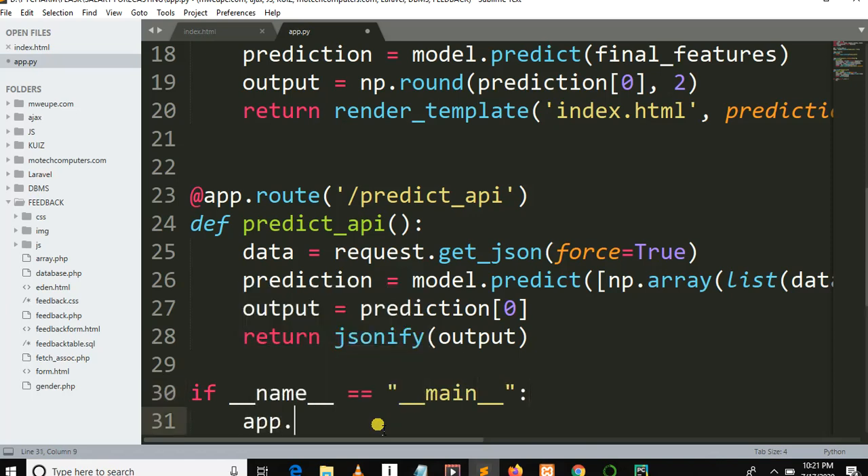
pyautogui.write('rui')
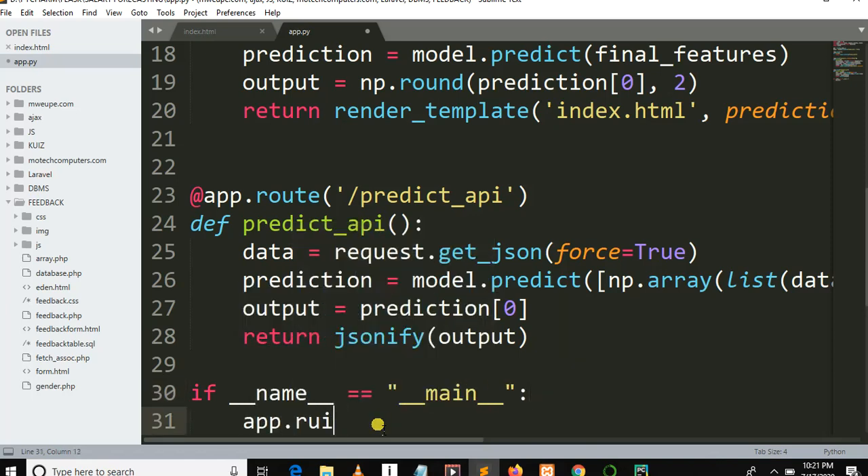
pyautogui.write('n')
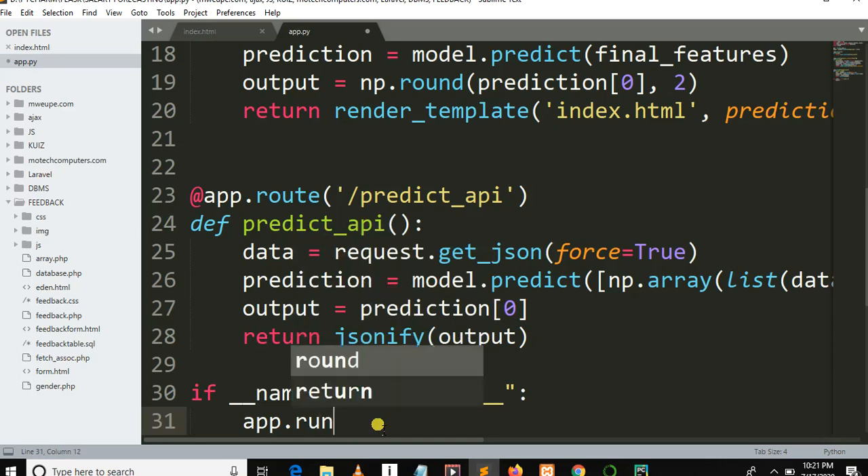
pyautogui.write('(debug=')
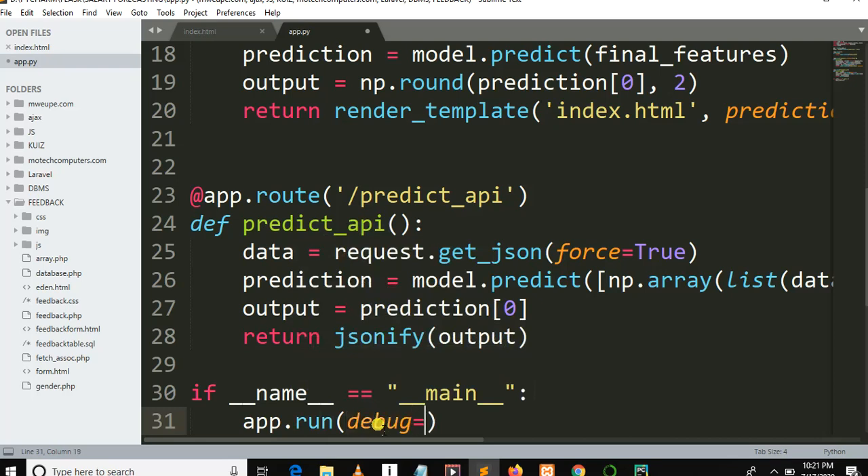
pyautogui.write('True')
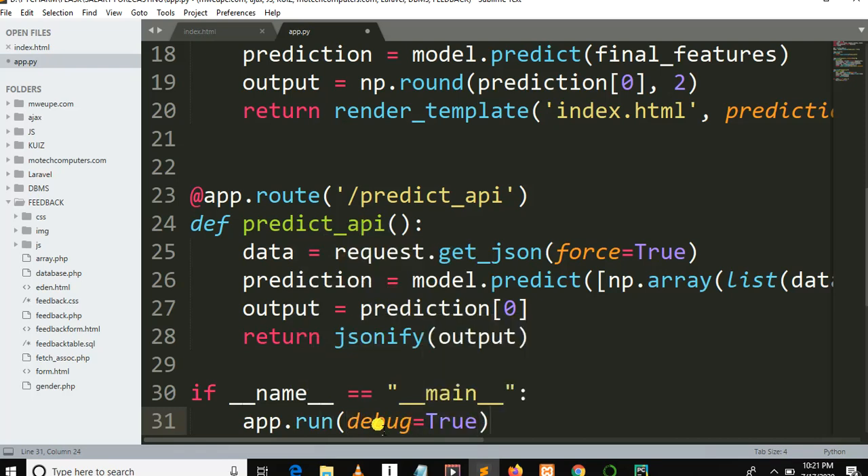
pyautogui.press('ctrl+s')
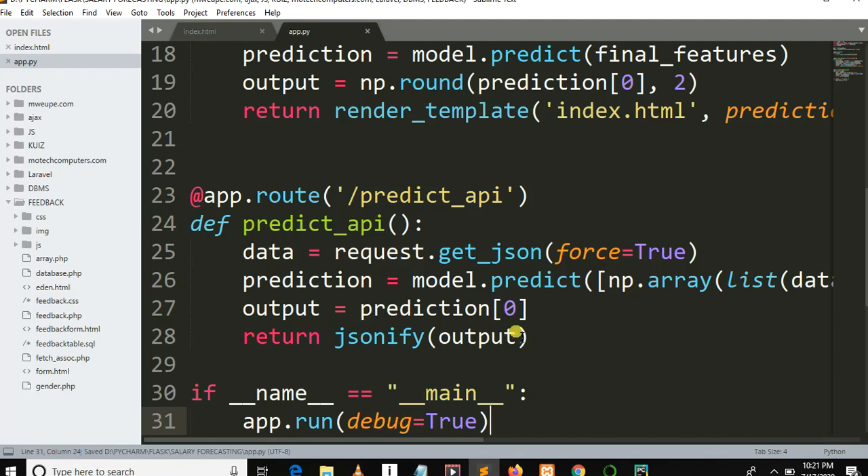
pyautogui.scroll(3)
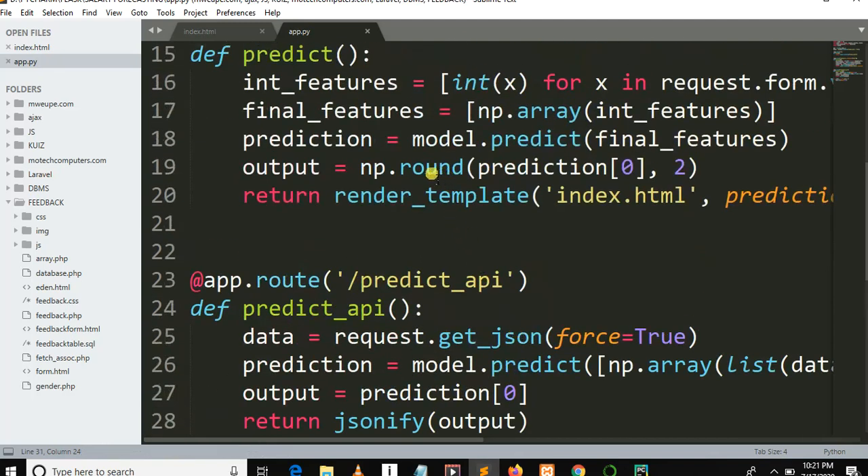
pyautogui.click(398, 168)
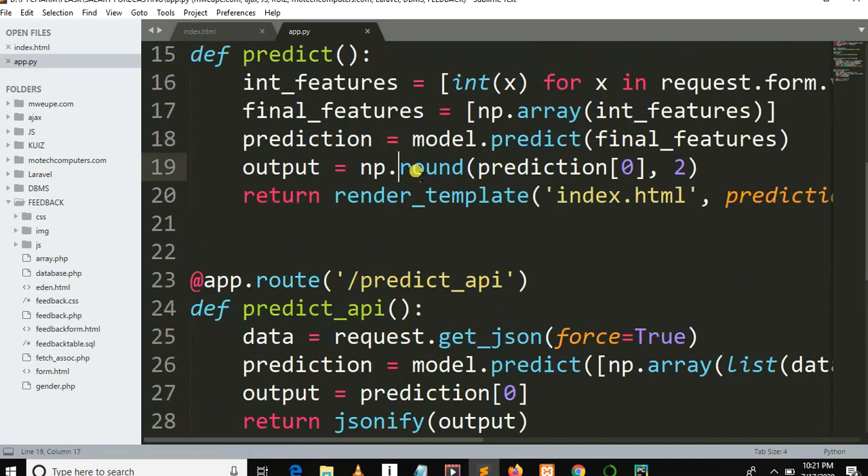
pyautogui.press('Backspace')
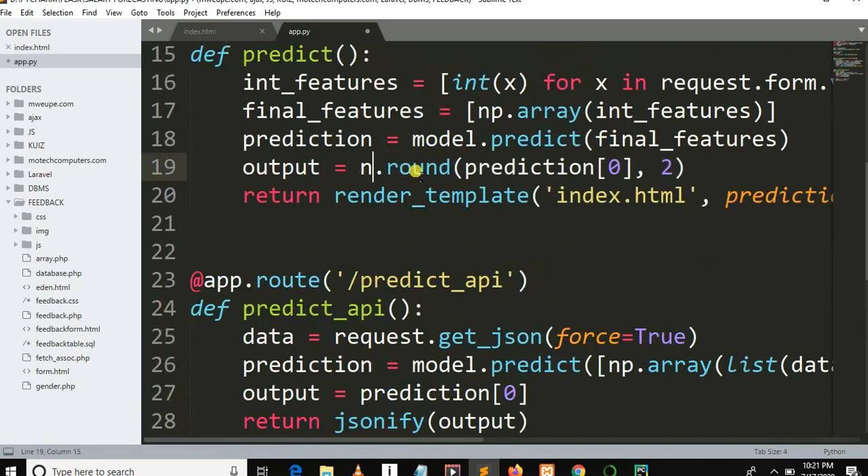
pyautogui.write('p')
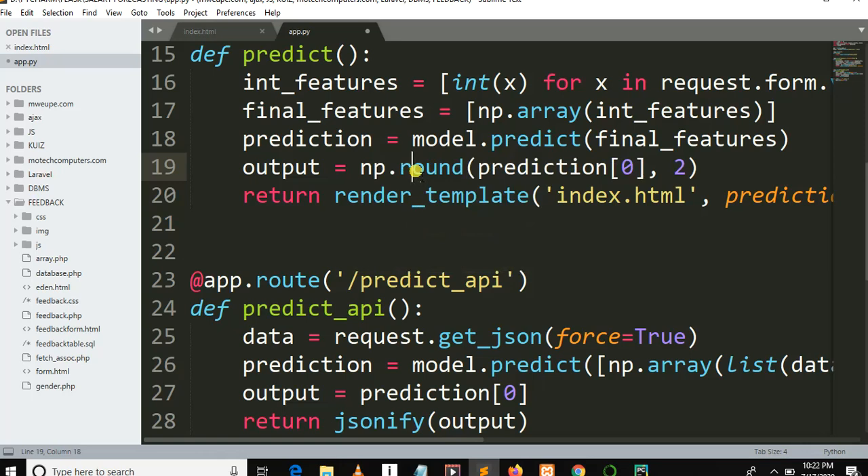
pyautogui.press('ctrl+s')
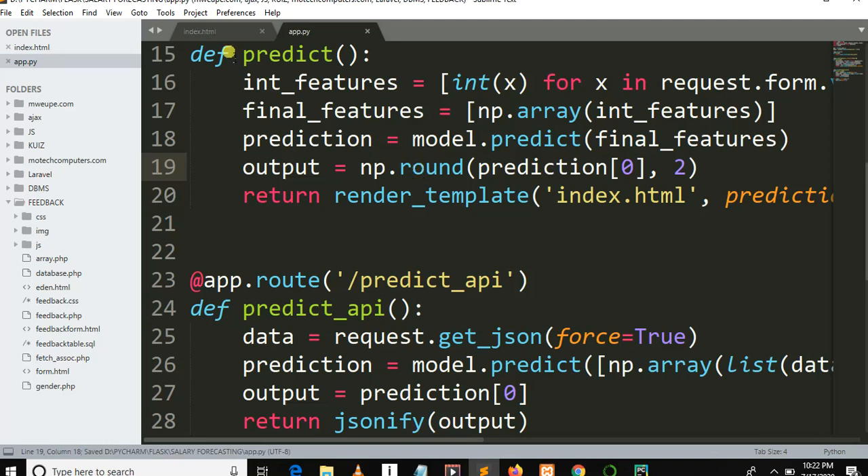
pyautogui.click(199, 31)
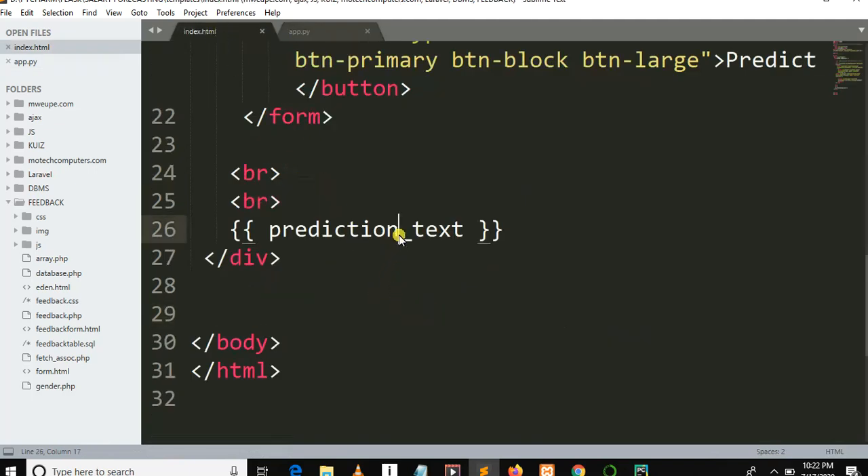
# Step: In index.html retype the end of prediction_text and scroll up to the head
pyautogui.press('BackSpace')
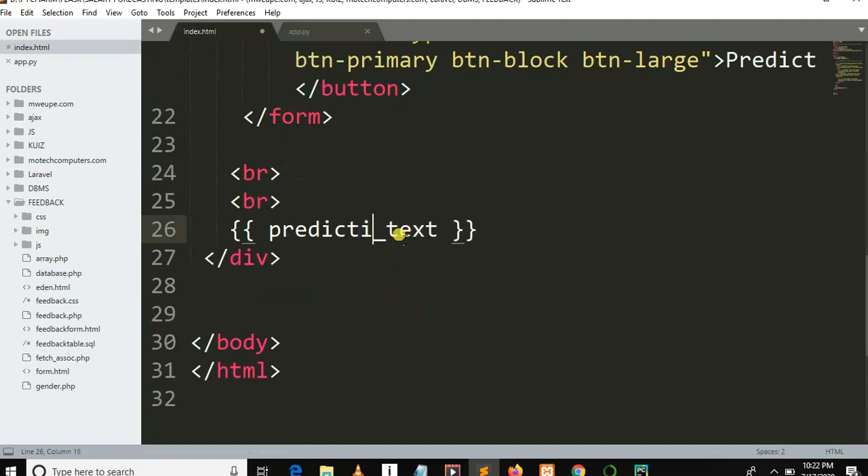
pyautogui.write('on')
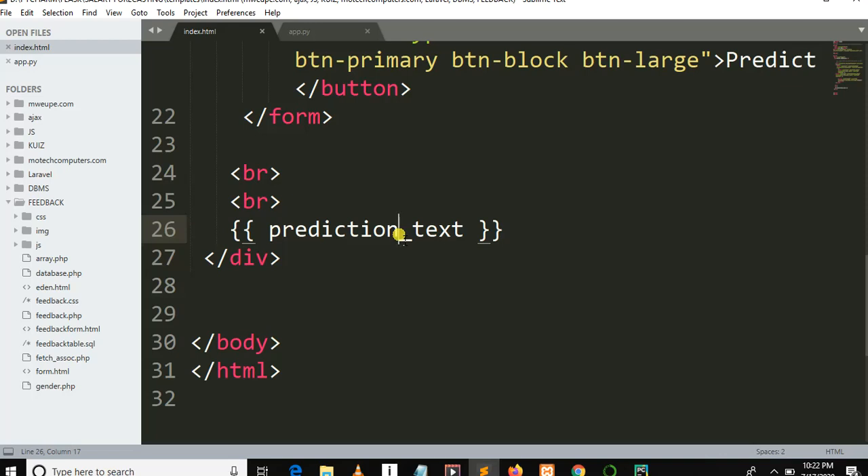
pyautogui.moveTo(453, 198)
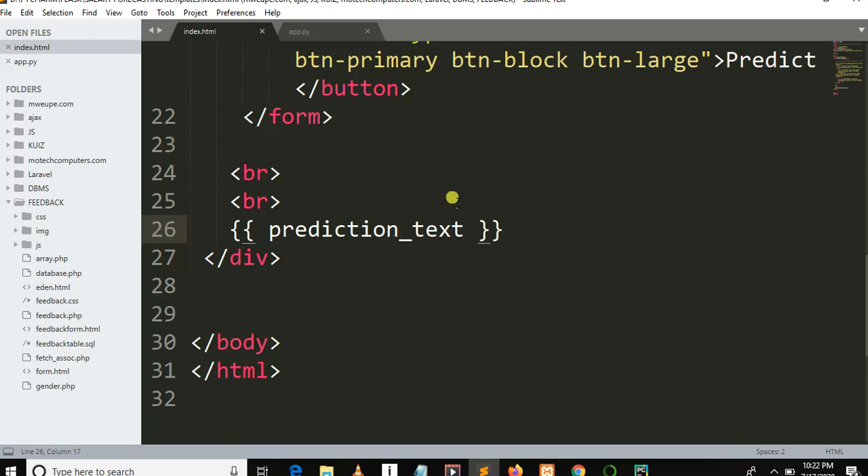
pyautogui.scroll(3)
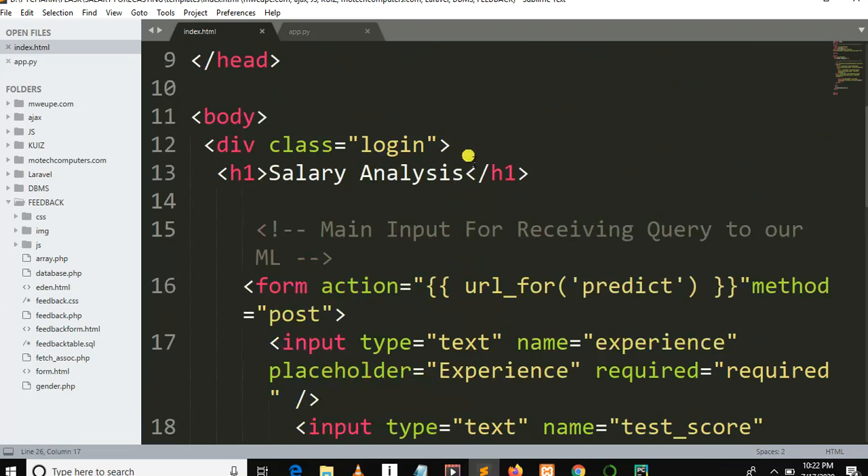
pyautogui.scroll(3)
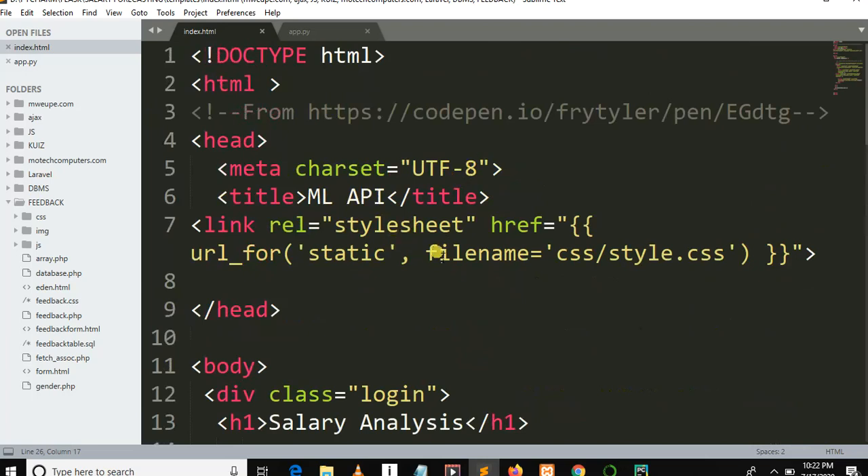
pyautogui.moveTo(522, 252)
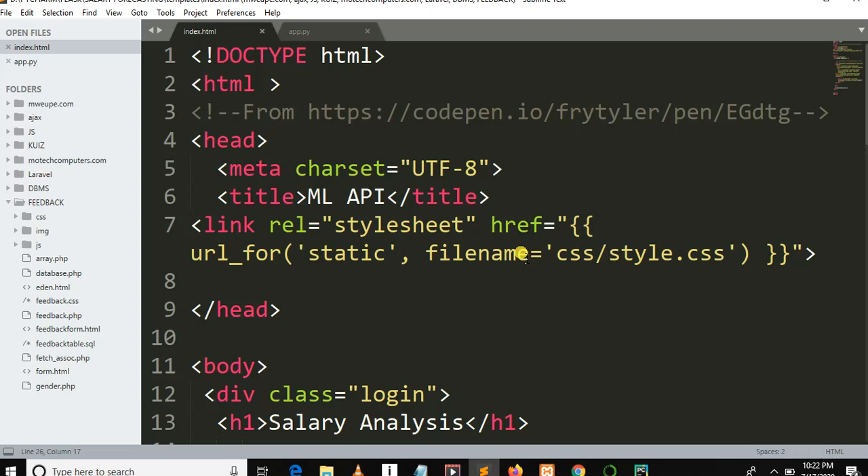
# Step: Scroll down through the predict form inputs to the prediction_text placeholder
pyautogui.scroll(-3)
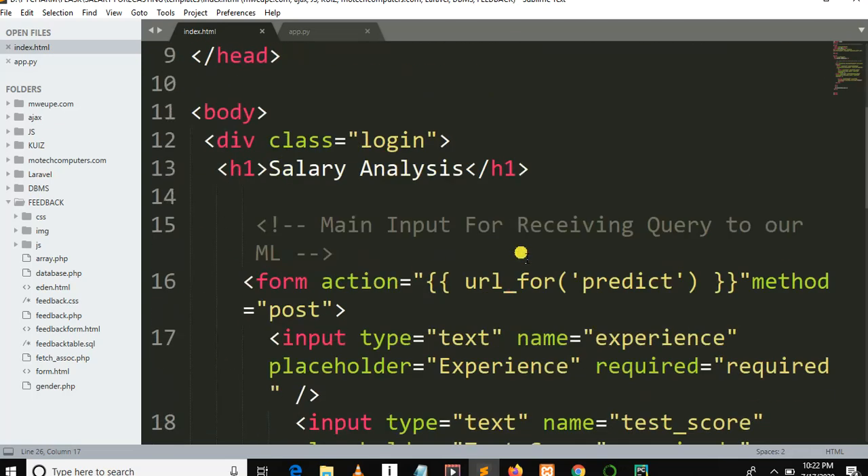
pyautogui.scroll(-3)
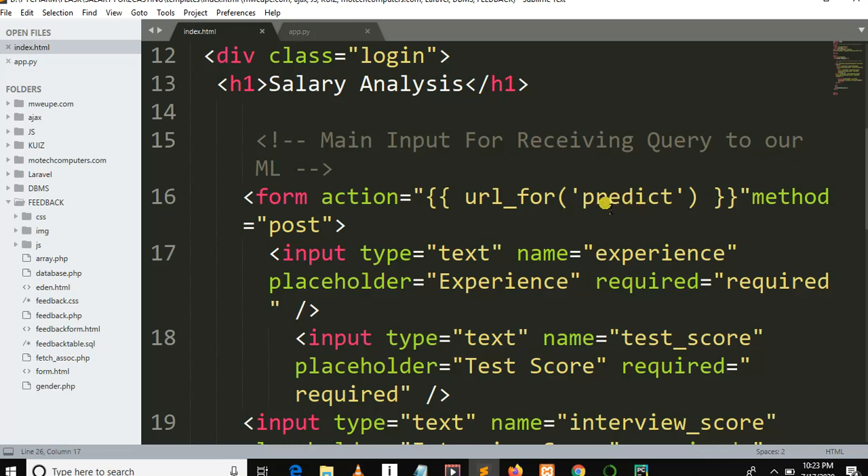
pyautogui.moveTo(626, 198)
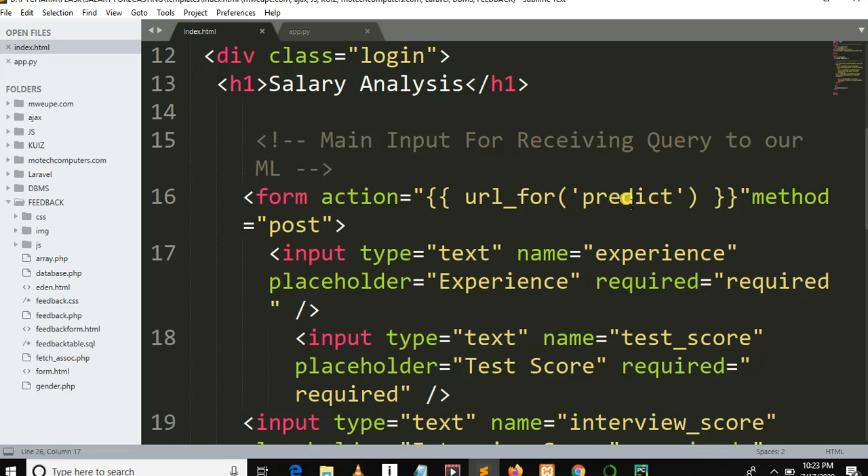
pyautogui.scroll(-3)
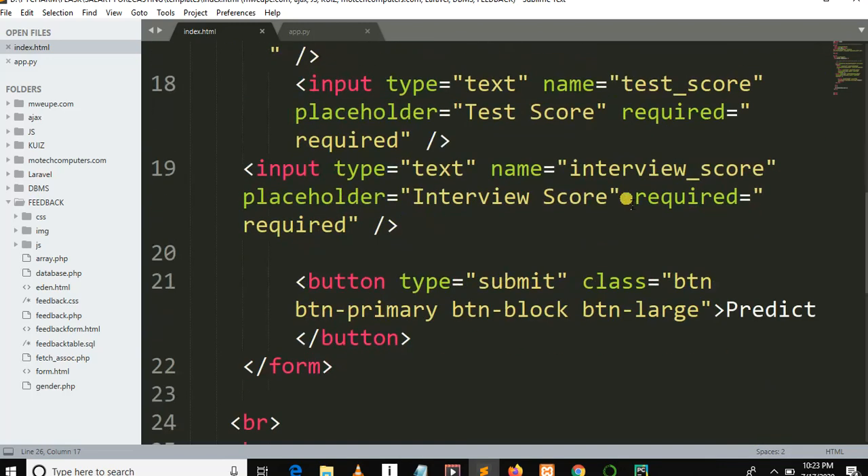
pyautogui.scroll(-3)
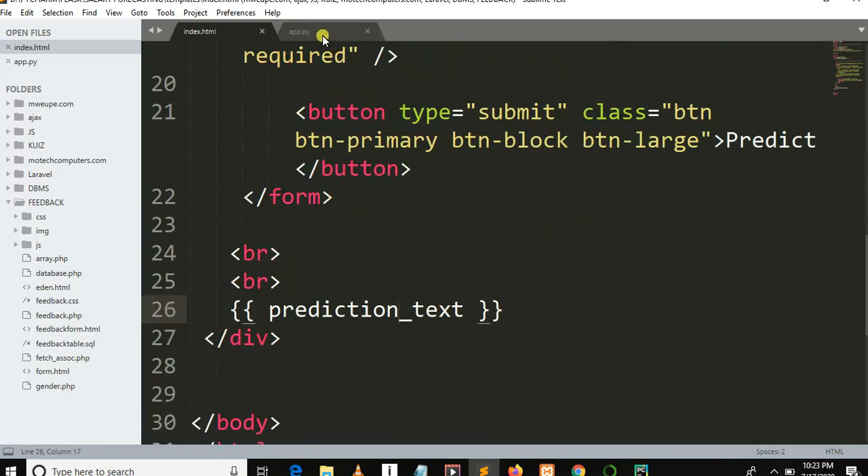
# Step: Switch to app.py and scroll from the home route down to app.run(debug=True)
pyautogui.click(299, 31)
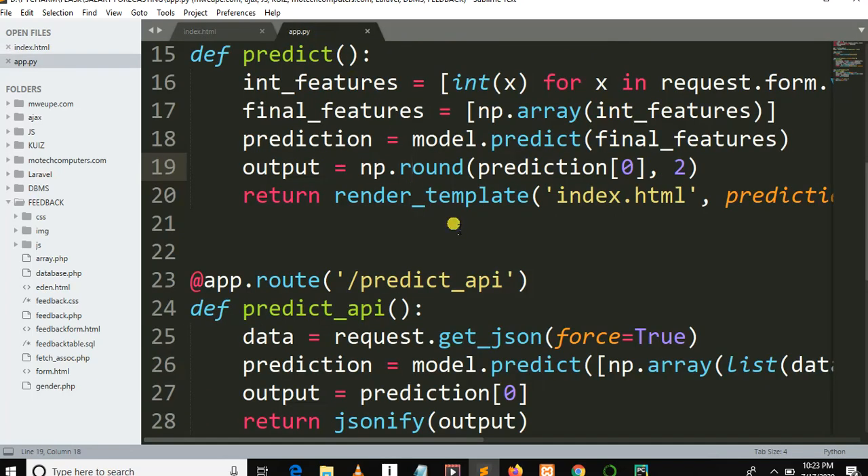
pyautogui.scroll(3)
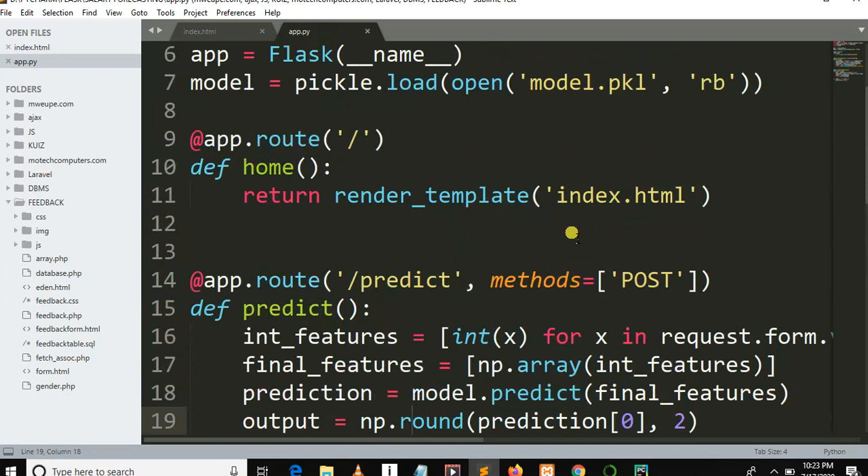
pyautogui.scroll(-3)
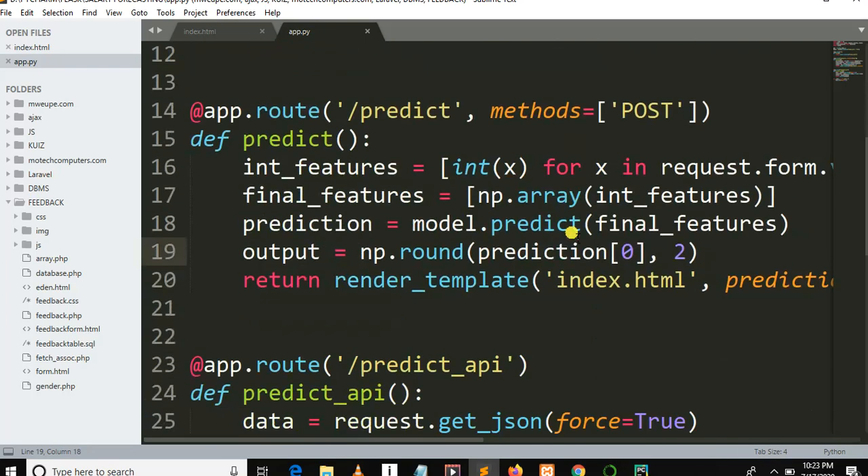
pyautogui.scroll(-3)
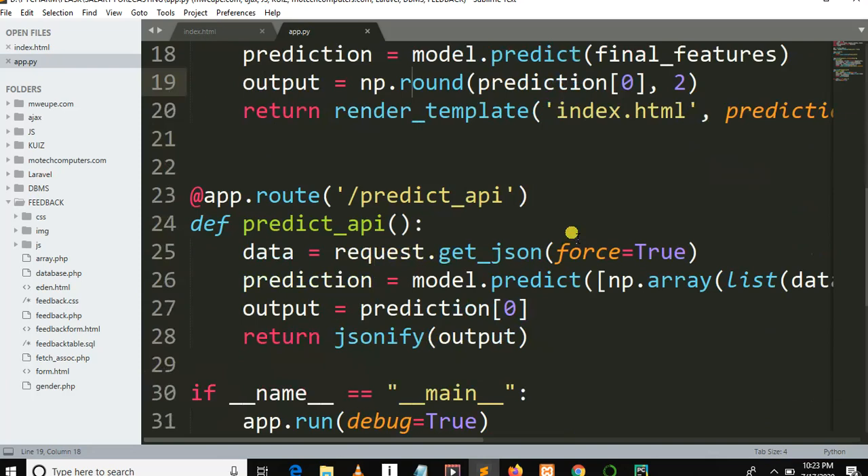
pyautogui.moveTo(522, 293)
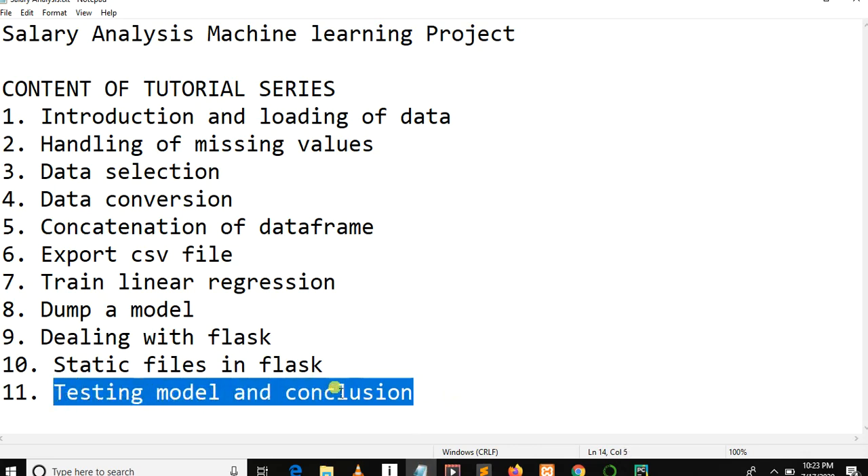
# Step: In the Notepad tutorial outline, point to the Static files in flask topic
pyautogui.click(413, 392)
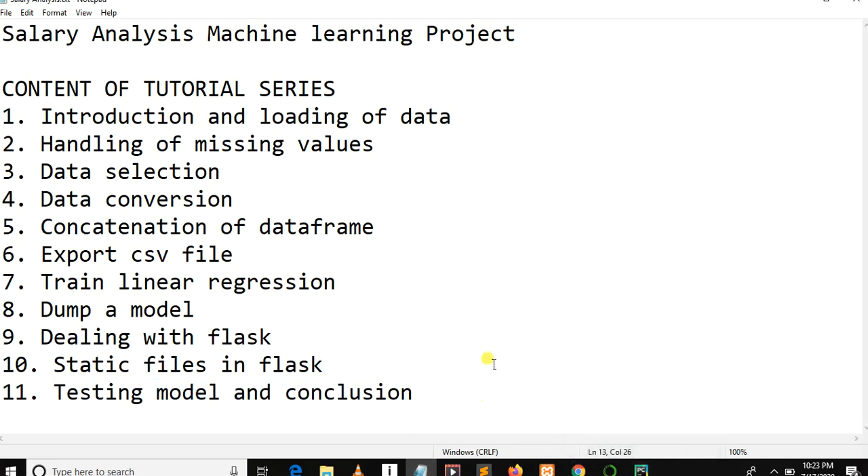
pyautogui.click(323, 365)
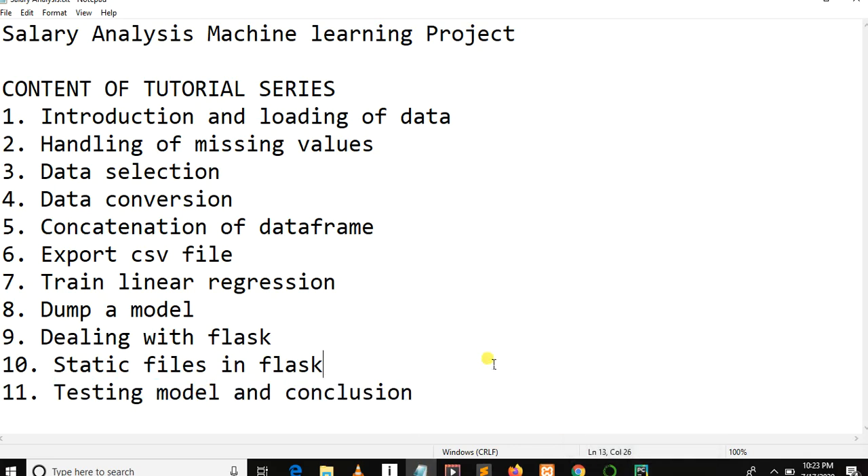